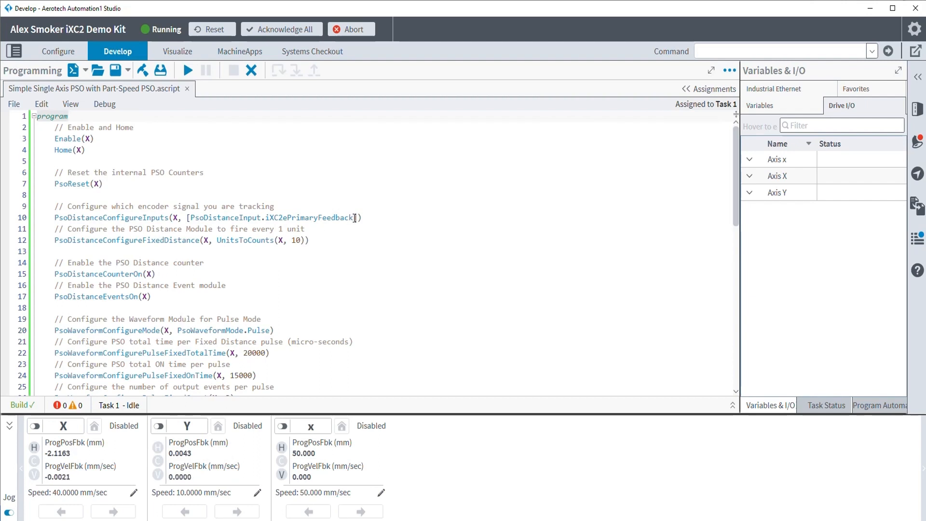
- Replace iXC2ePrimaryFeedback with iXC2eDrivePulseStream on line 10 and add a blank line after line 12
{"action": "double_click", "coordinate": [310, 217]}
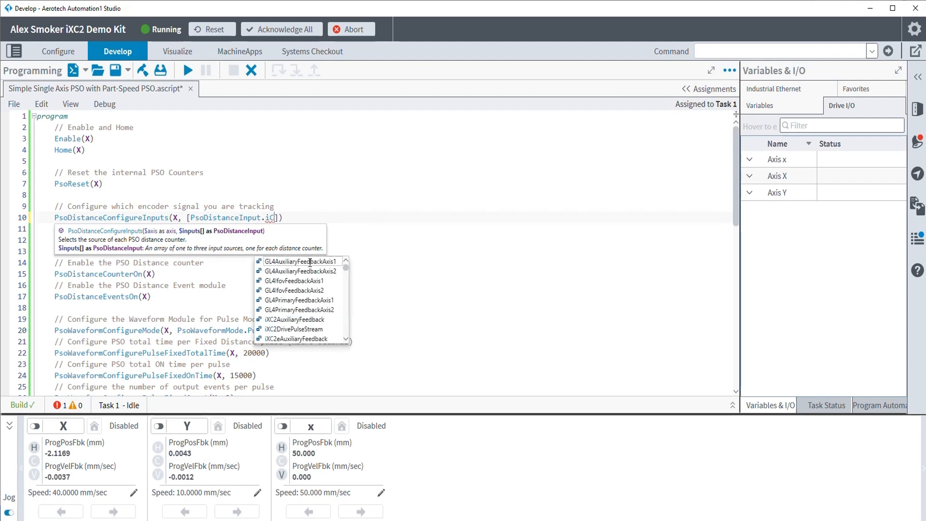
{"action": "type", "text": "XC2"}
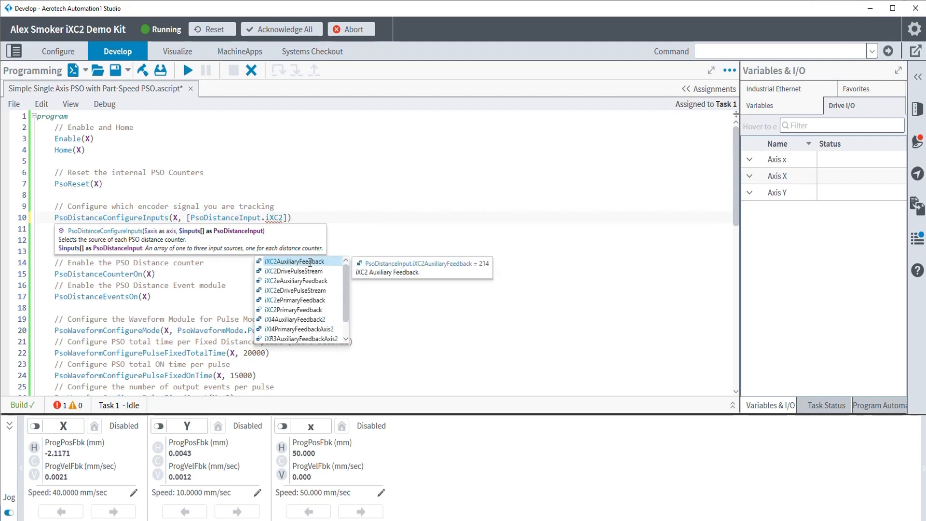
{"action": "mouse_move", "coordinate": [320, 187]}
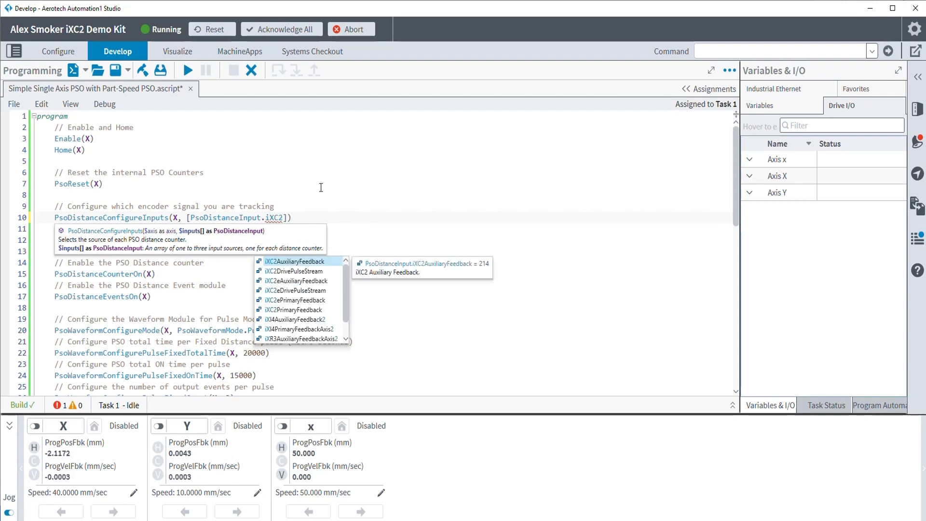
{"action": "mouse_move", "coordinate": [296, 291]}
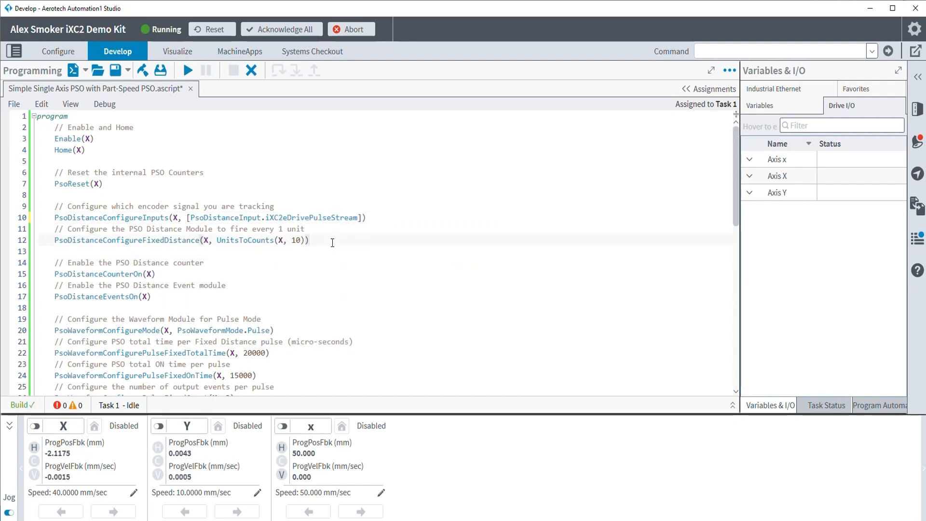
{"action": "key", "text": "enter"}
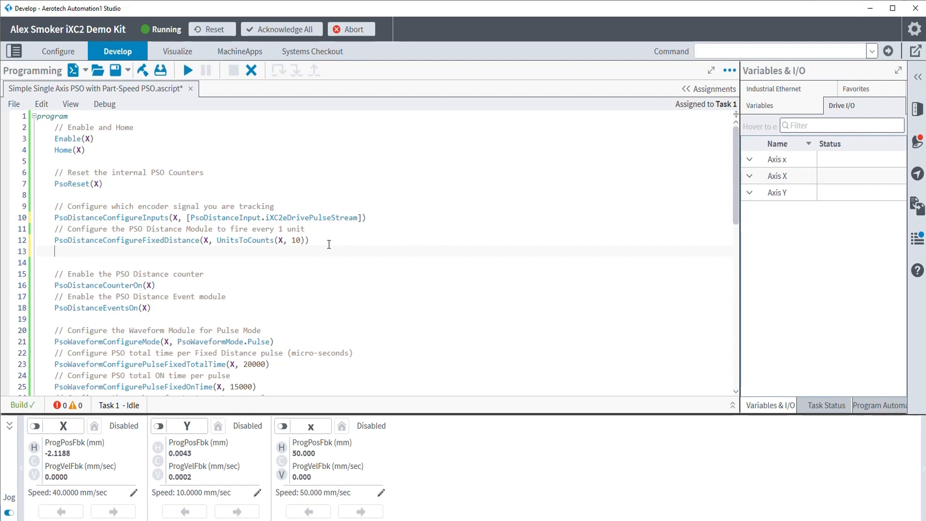
- Add DrivePulseStreamConfigure(X, [x], [1]) on line 13 to stream x onto X with scale 1
{"action": "type", "text": "DrivePul"}
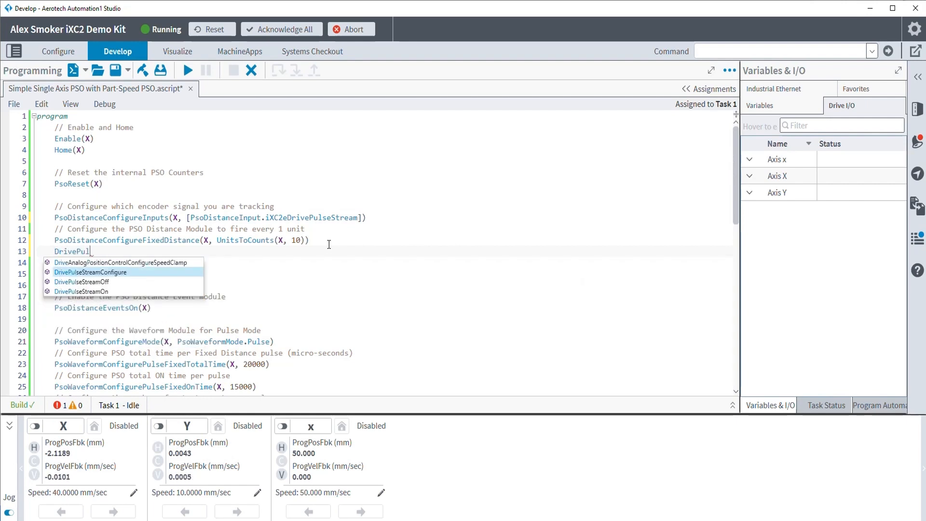
{"action": "left_click", "coordinate": [91, 272]}
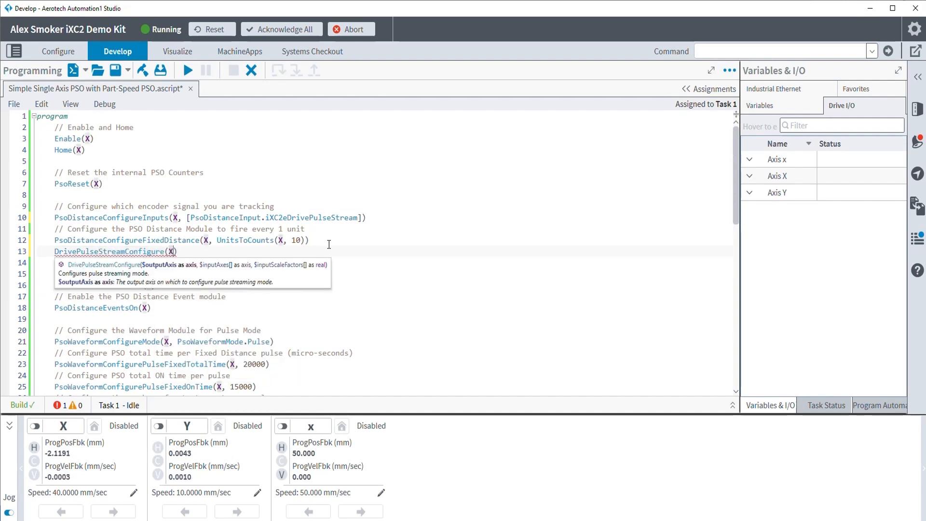
{"action": "type", "text": ","}
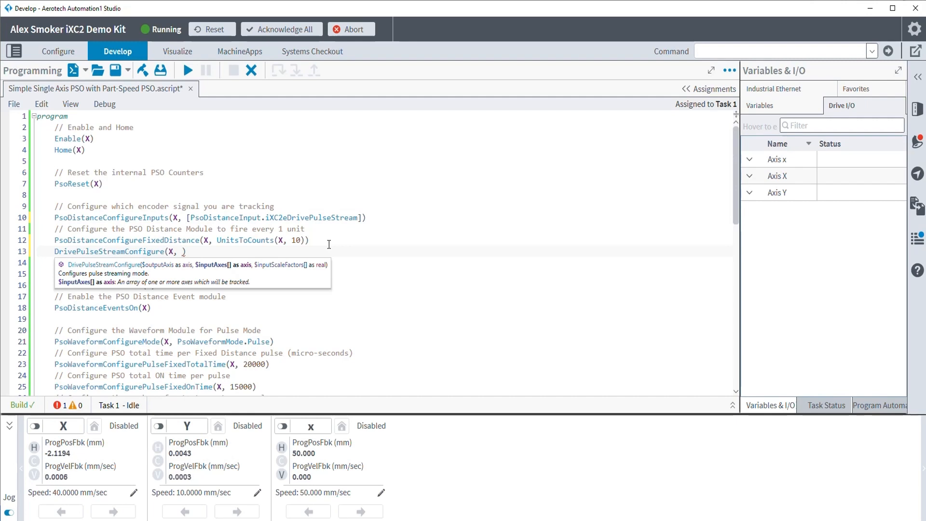
{"action": "type", "text": "[x]"}
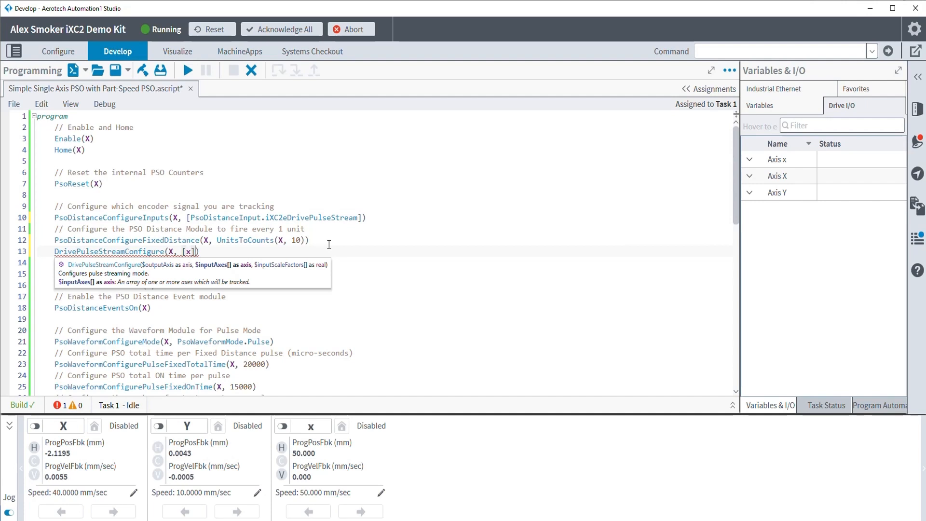
{"action": "type", "text": ", [1]"}
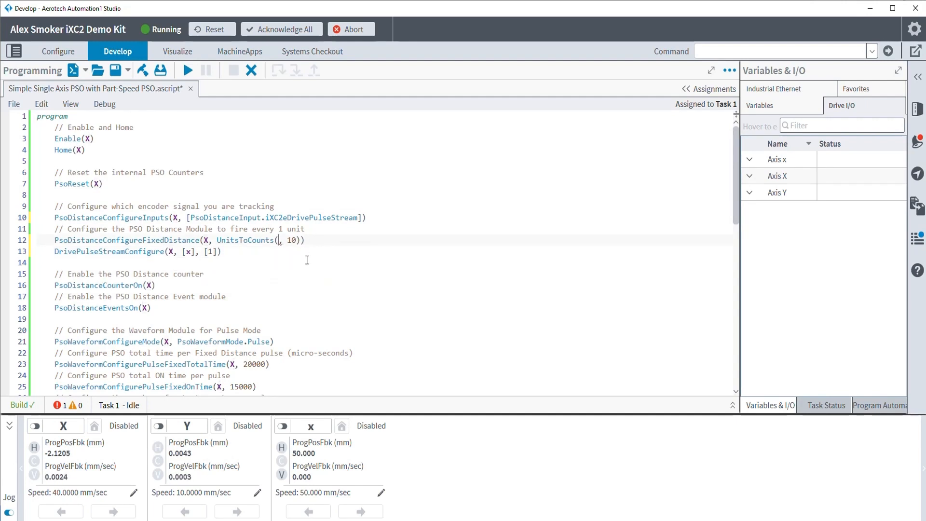
- Change the fixed-distance conversion to UnitsToCounts(x, 10) using virtual axis x
{"action": "type", "text": "X"}
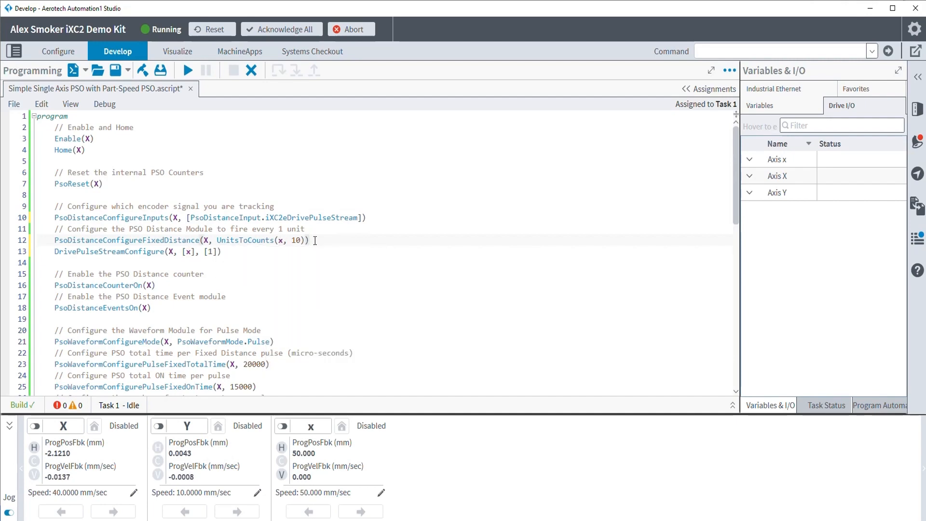
{"action": "scroll", "scroll_direction": "down", "scroll_amount": 3}
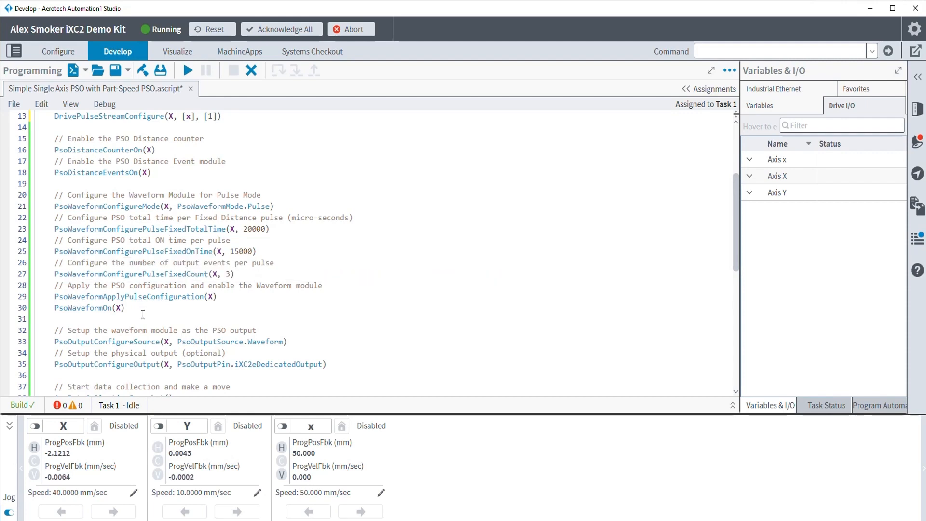
- Add DrivePulseStreamOn(X) before the move and DrivePulseStreamOff(X) after AppDataCollectionStop()
{"action": "scroll", "scroll_direction": "down", "scroll_amount": 3}
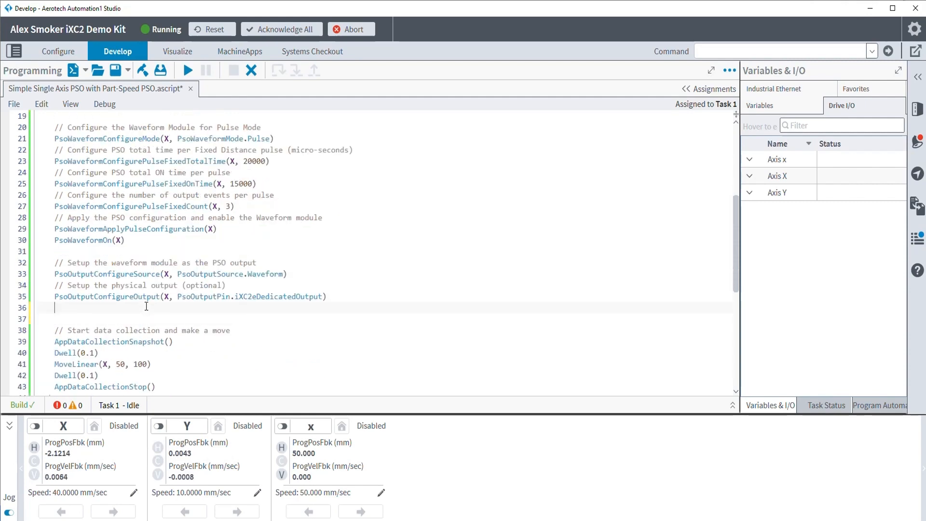
{"action": "type", "text": "DrivePulseStreamOn(X"}
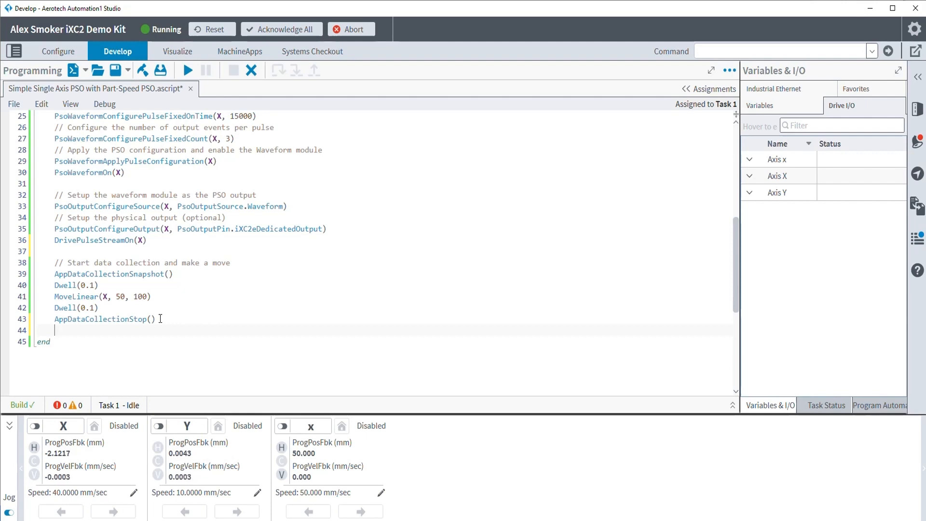
{"action": "type", "text": "DrivePulseStreamOff"}
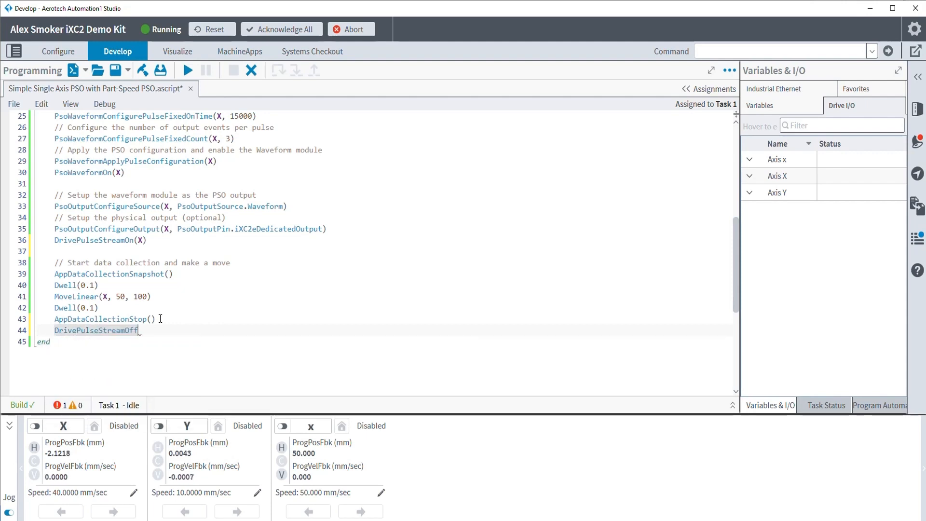
{"action": "type", "text": "(X"}
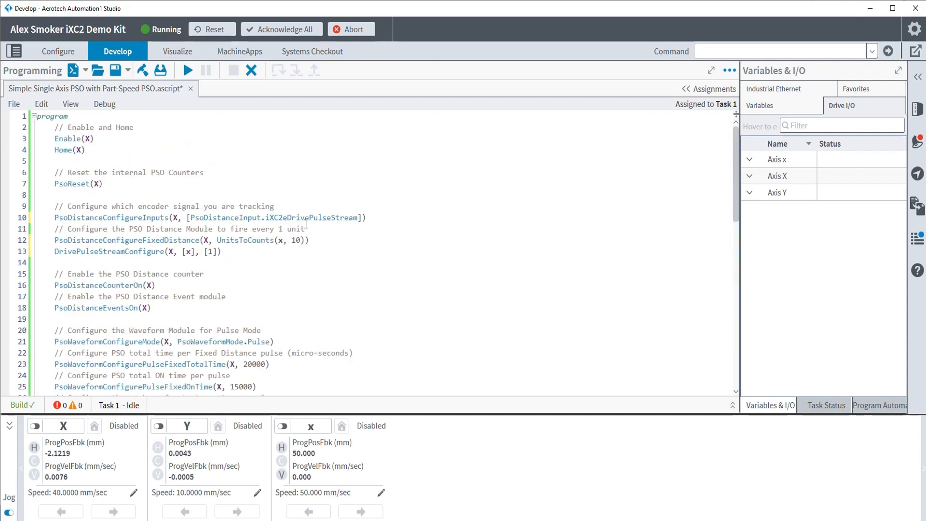
- Change MoveLinear(X, 50, 100) to MoveLinear(x, 50, 100) so the move runs on virtual x
{"action": "double_click", "coordinate": [310, 217]}
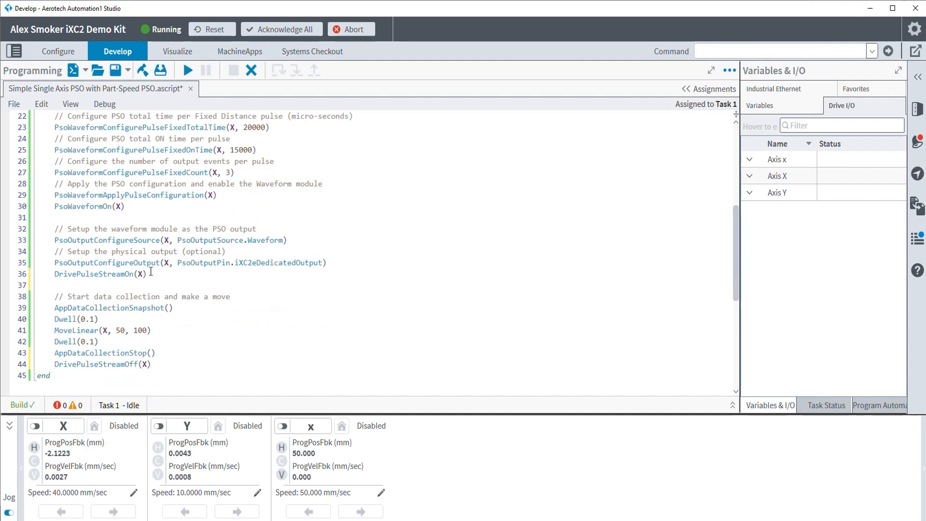
{"action": "mouse_move", "coordinate": [104, 330]}
{"action": "type", "text": "x"}
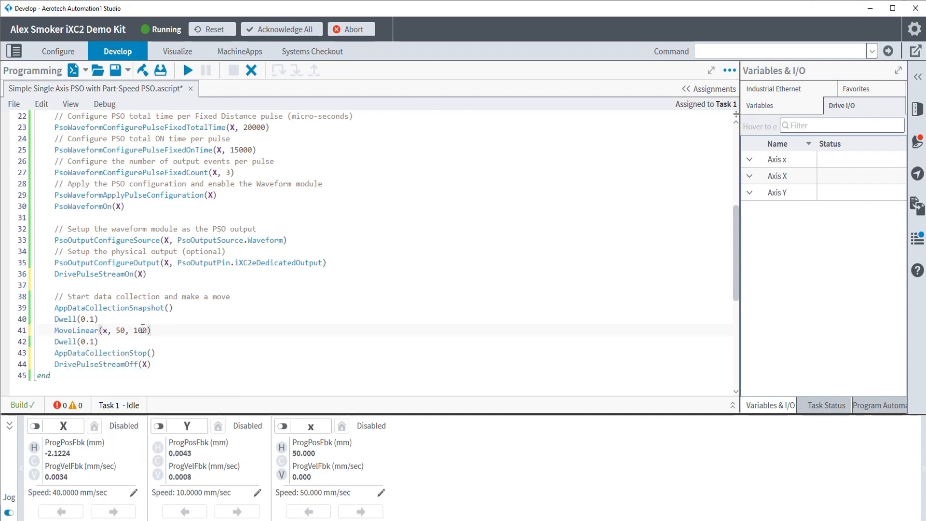
{"action": "mouse_move", "coordinate": [303, 425]}
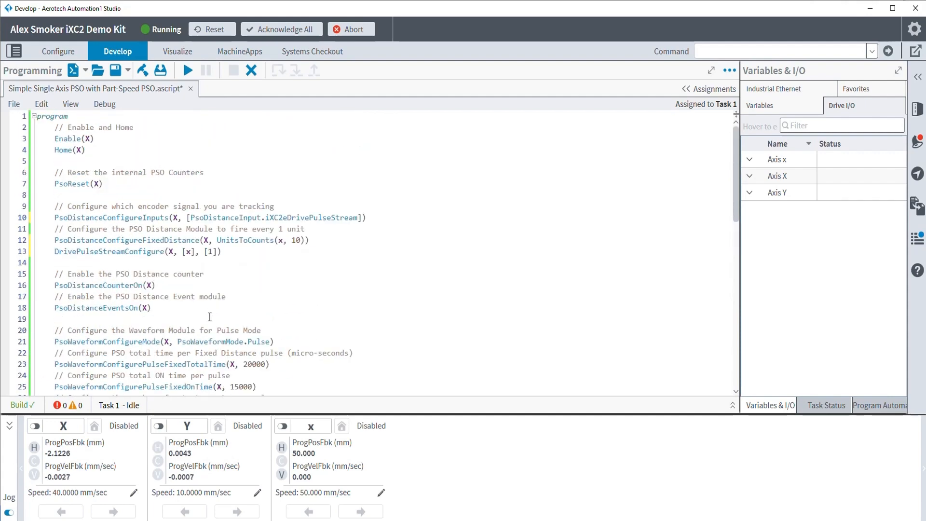
- Add Position Feedback for virtual axis x to the collected signals and apply with Update
{"action": "left_click", "coordinate": [176, 51]}
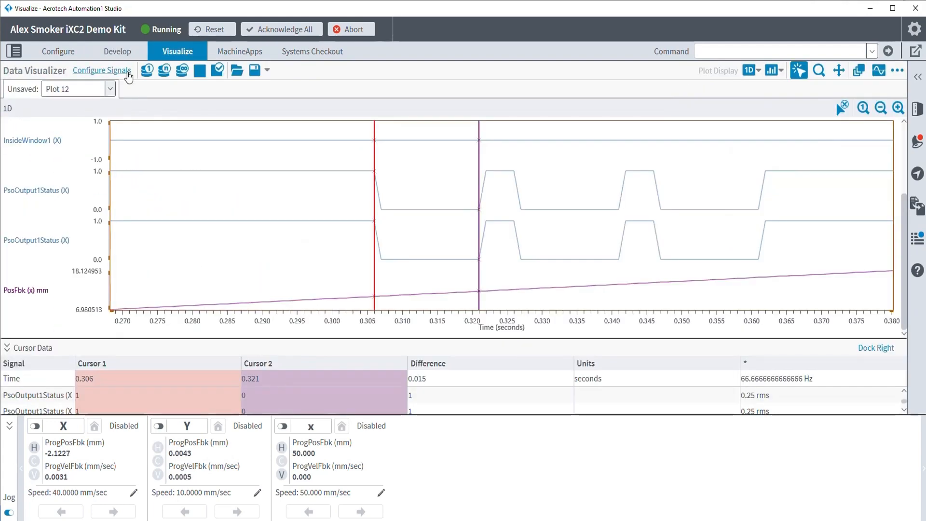
{"action": "left_click", "coordinate": [101, 70]}
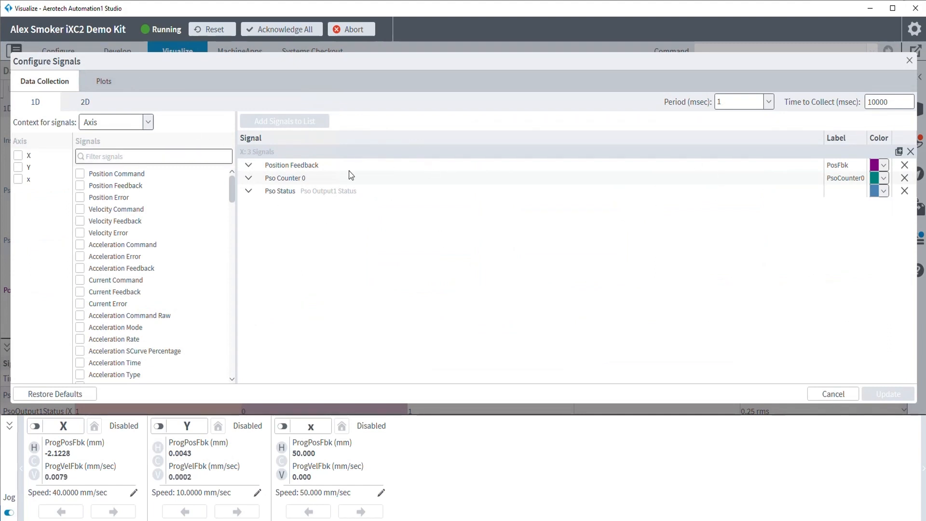
{"action": "mouse_move", "coordinate": [295, 269]}
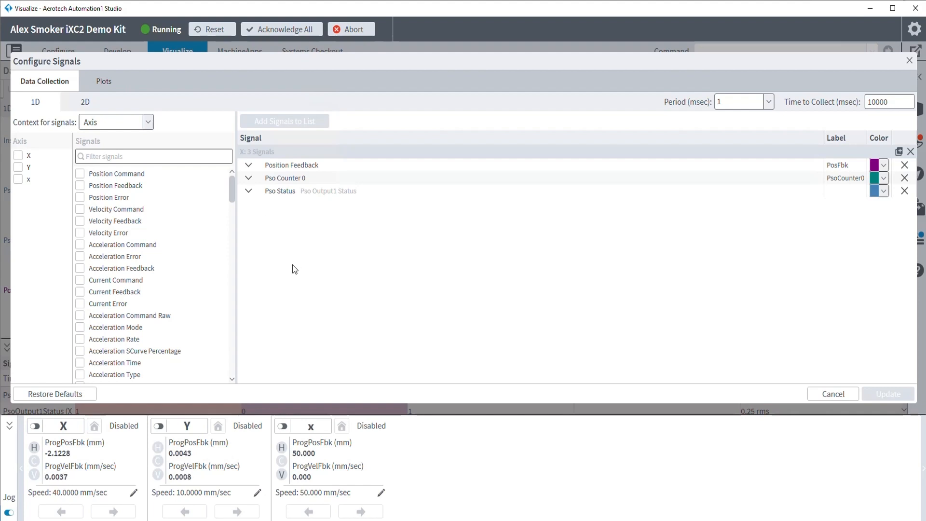
{"action": "mouse_move", "coordinate": [254, 231]}
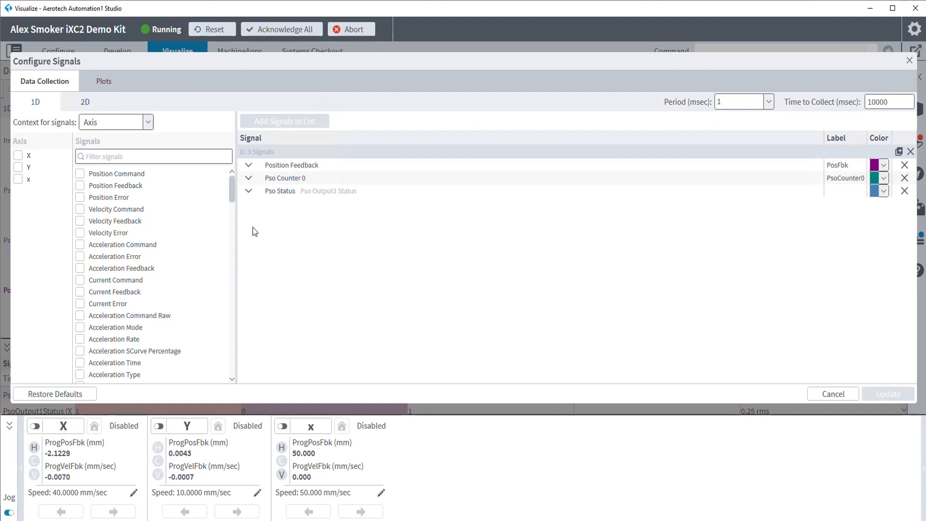
{"action": "left_click", "coordinate": [28, 178]}
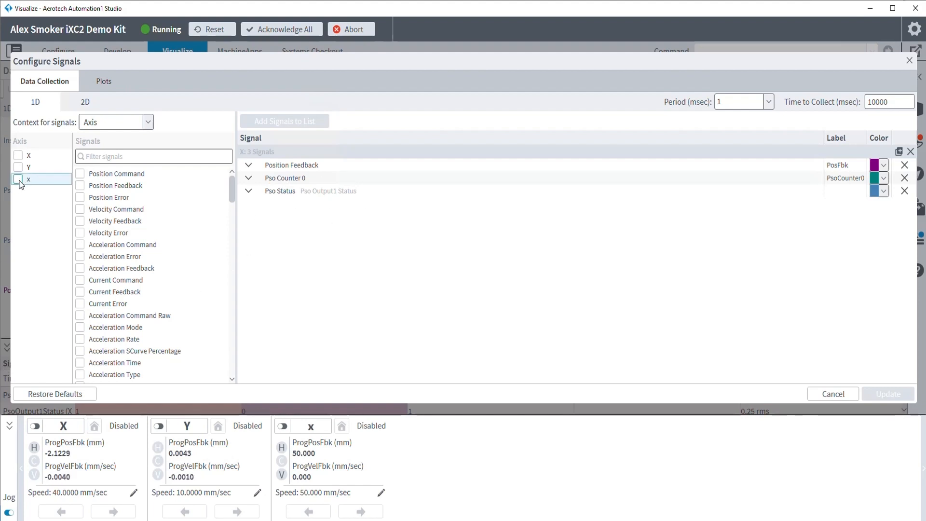
{"action": "left_click", "coordinate": [17, 180]}
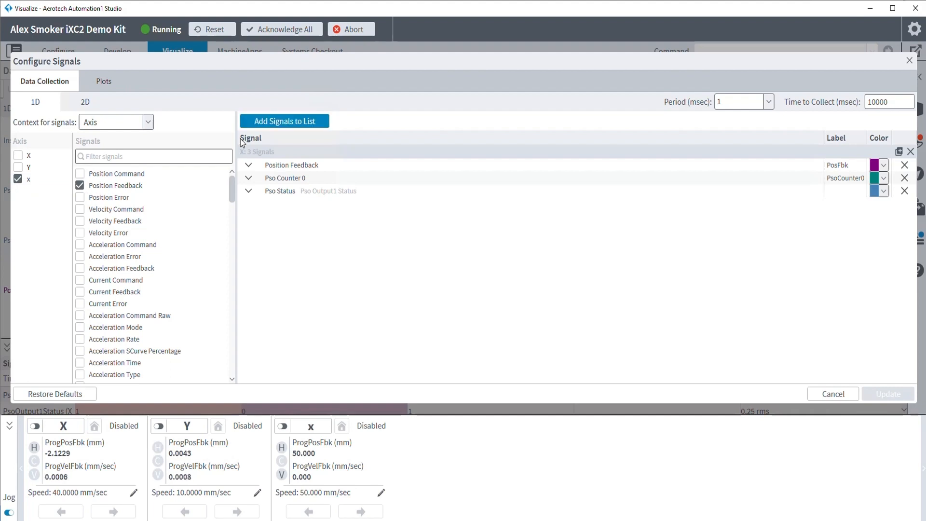
{"action": "left_click", "coordinate": [284, 122]}
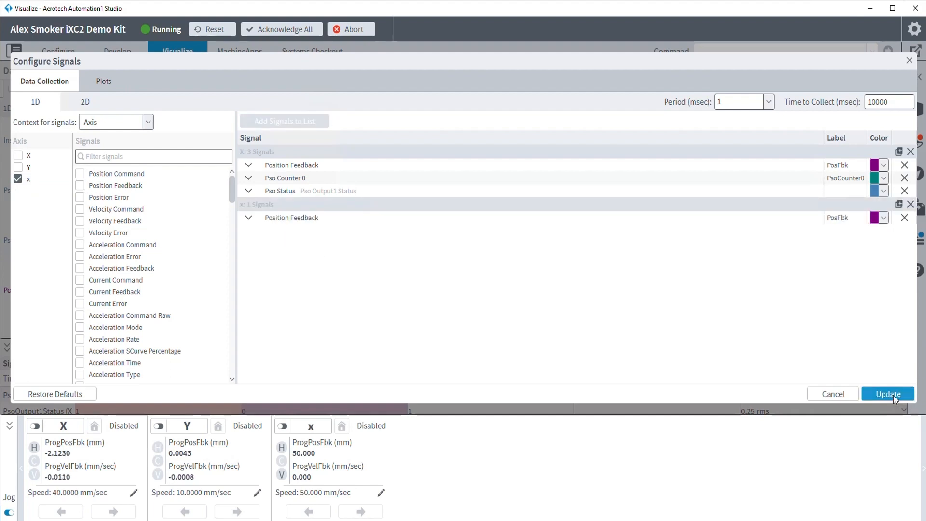
{"action": "left_click", "coordinate": [888, 394]}
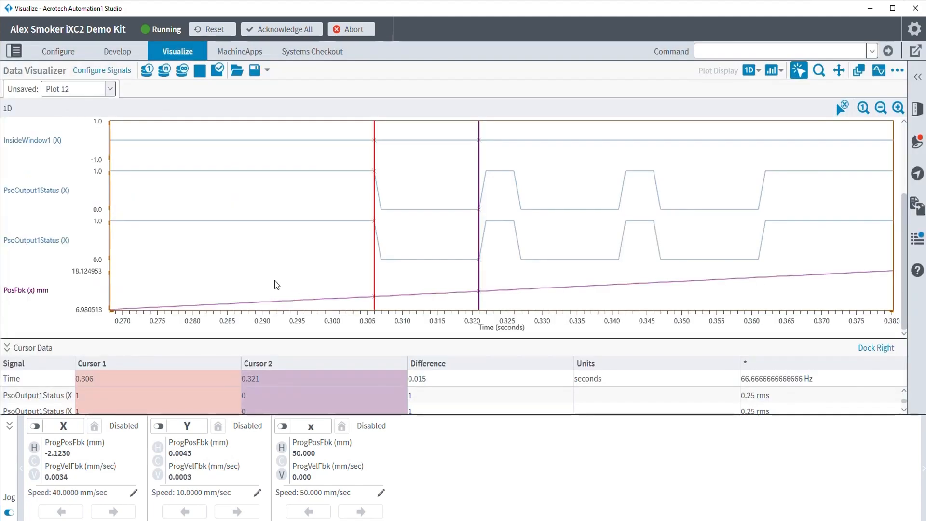
{"action": "left_click", "coordinate": [118, 51]}
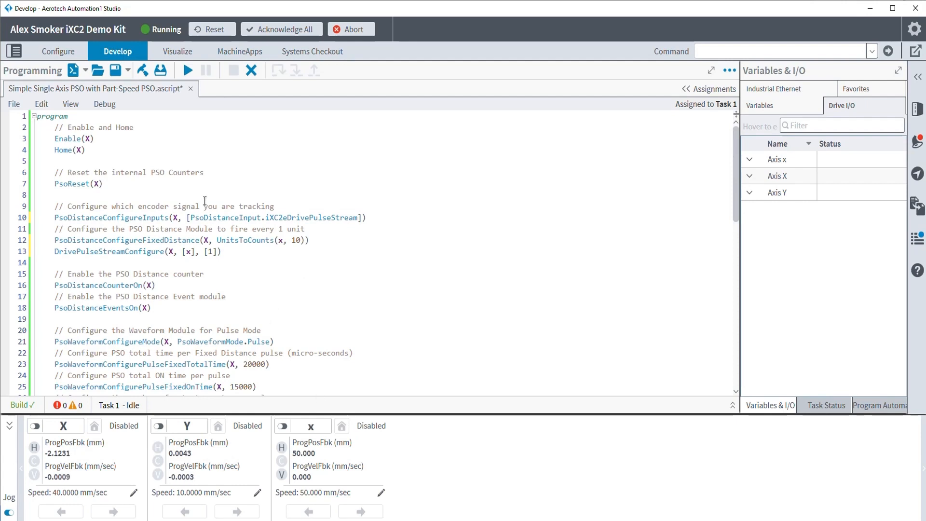
- Enable and home axis x, run the PSO program (F5), and return to the Visualize plots
{"action": "left_click", "coordinate": [282, 426]}
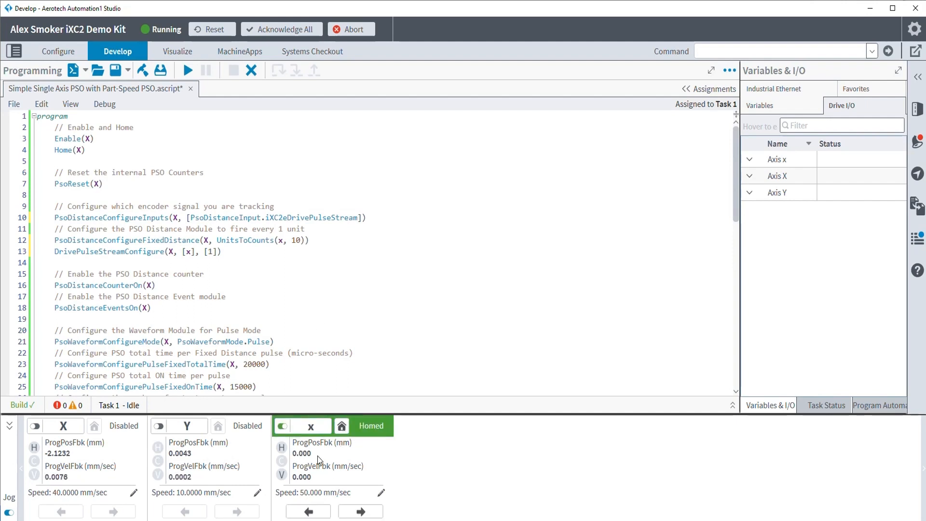
{"action": "mouse_move", "coordinate": [187, 69]}
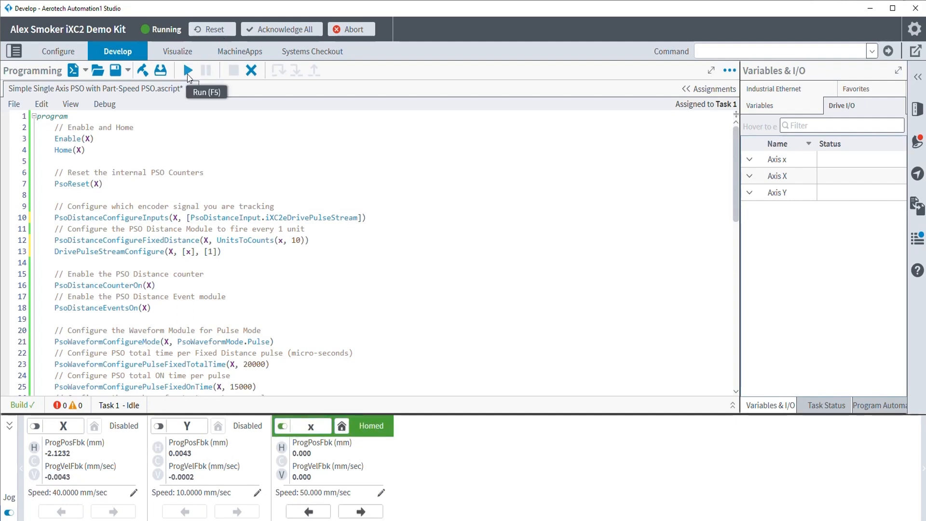
{"action": "left_click", "coordinate": [187, 70]}
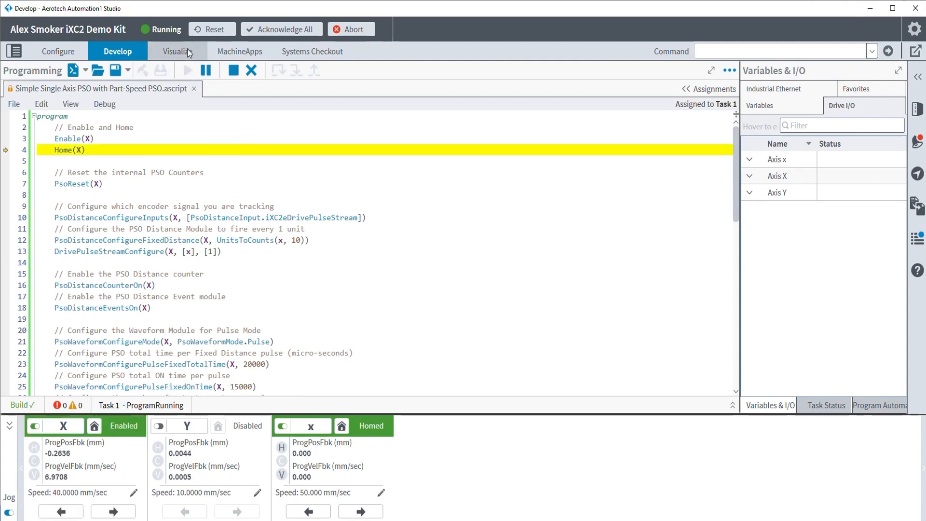
{"action": "left_click", "coordinate": [177, 51]}
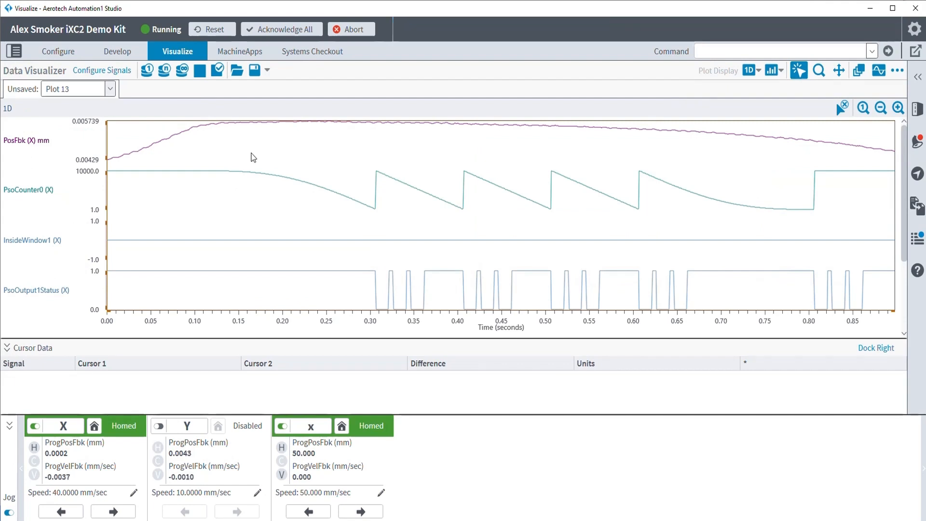
{"action": "mouse_move", "coordinate": [327, 147]}
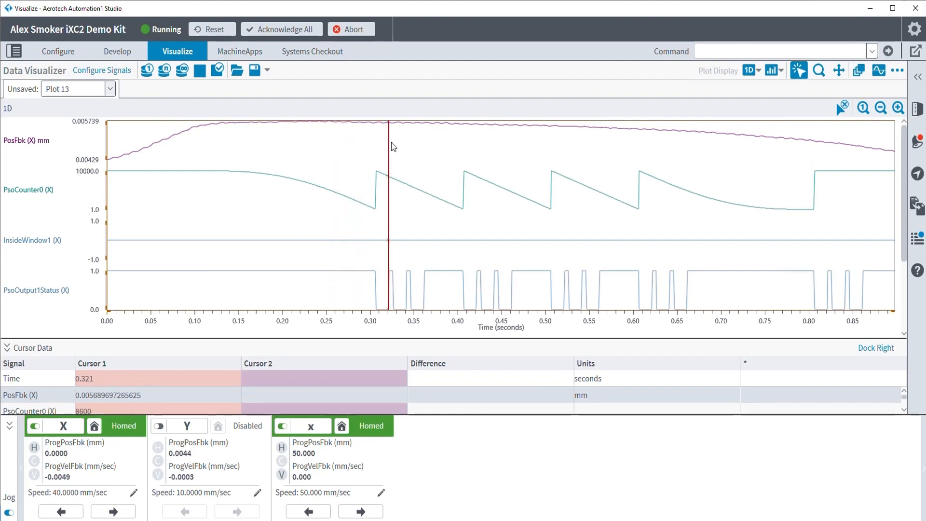
- Drag plot cursors across PsoOutput1Status and PsoCounter0 to measure 0.02 s (50 Hz) between pulses
{"action": "left_click_drag", "start_coordinate": [389, 142], "coordinate": [601, 138]}
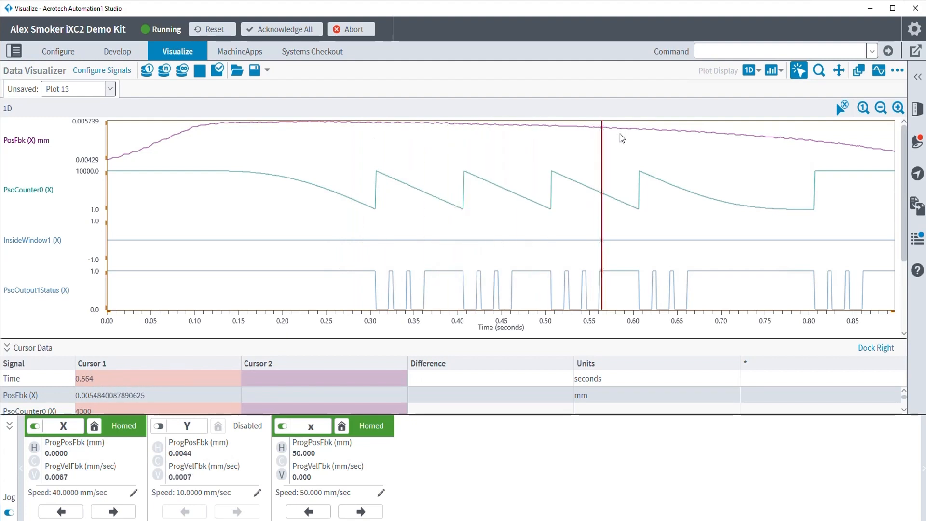
{"action": "left_click_drag", "start_coordinate": [599, 207], "coordinate": [668, 206]}
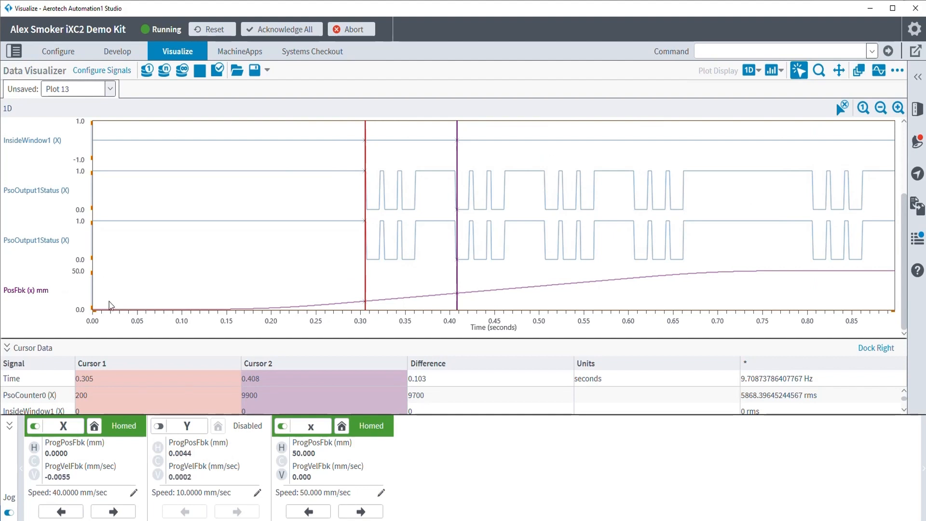
{"action": "mouse_move", "coordinate": [348, 302]}
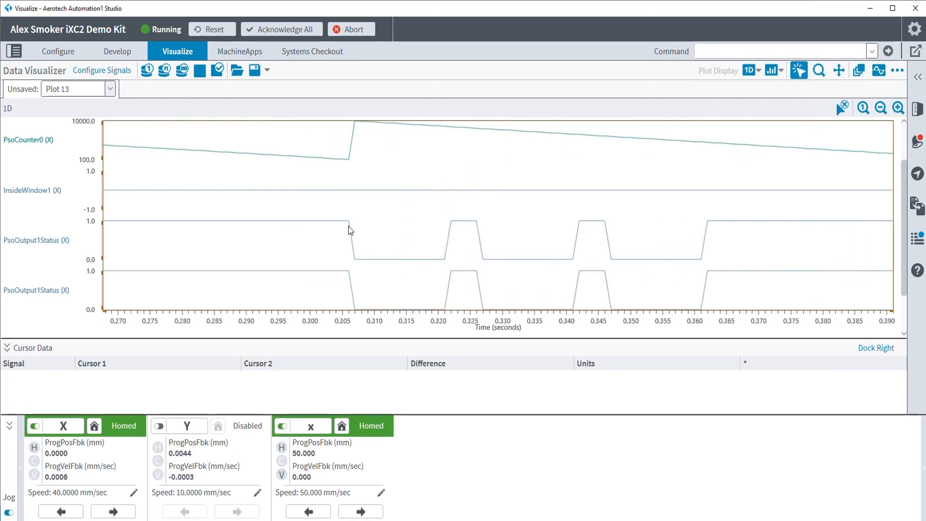
{"action": "left_click_drag", "start_coordinate": [348, 230], "coordinate": [476, 254]}
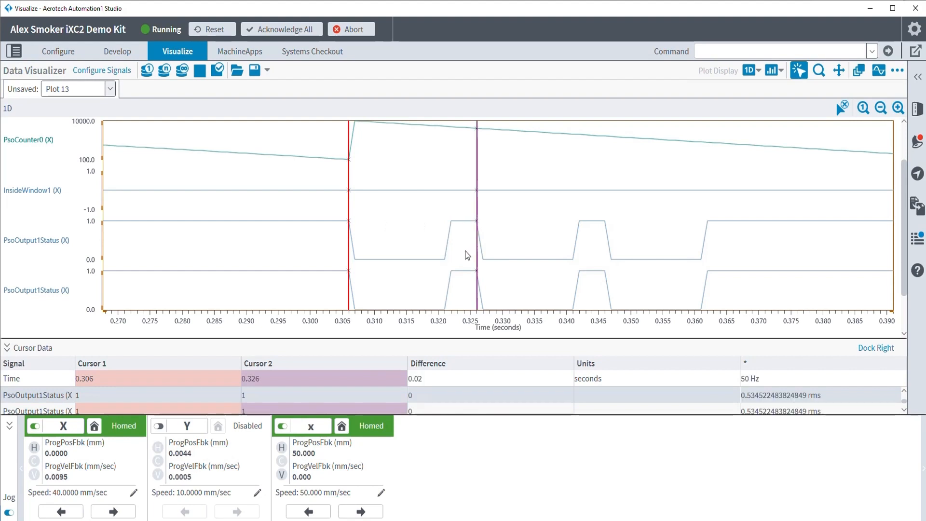
{"action": "mouse_move", "coordinate": [372, 232]}
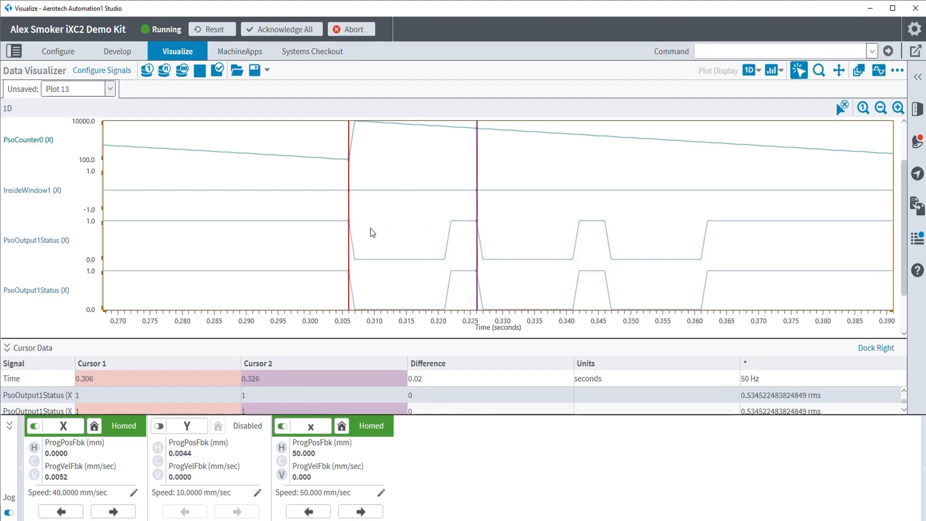